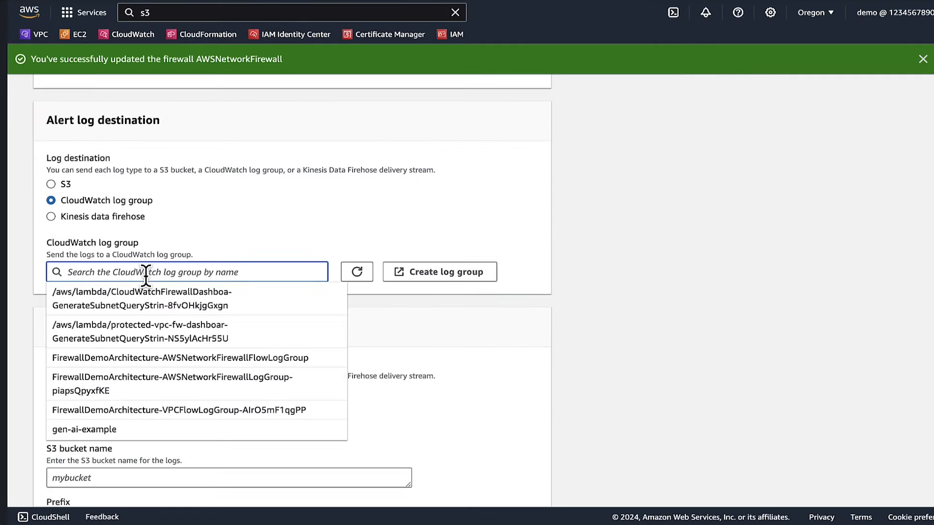
Step: Download the raw nfw-cloudwatch-dashboard.yaml template from the repo's cloudwatch_dashboard folder
left_click(179, 409)
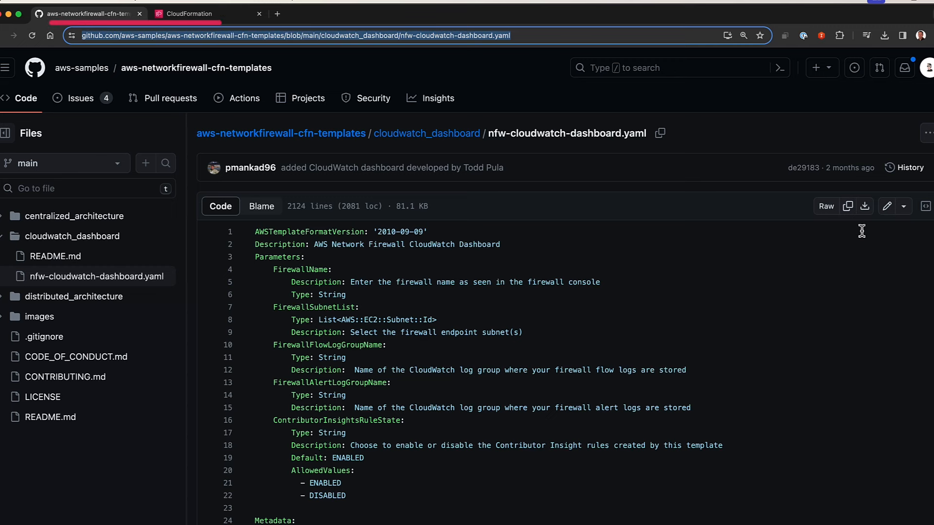
left_click(291, 35)
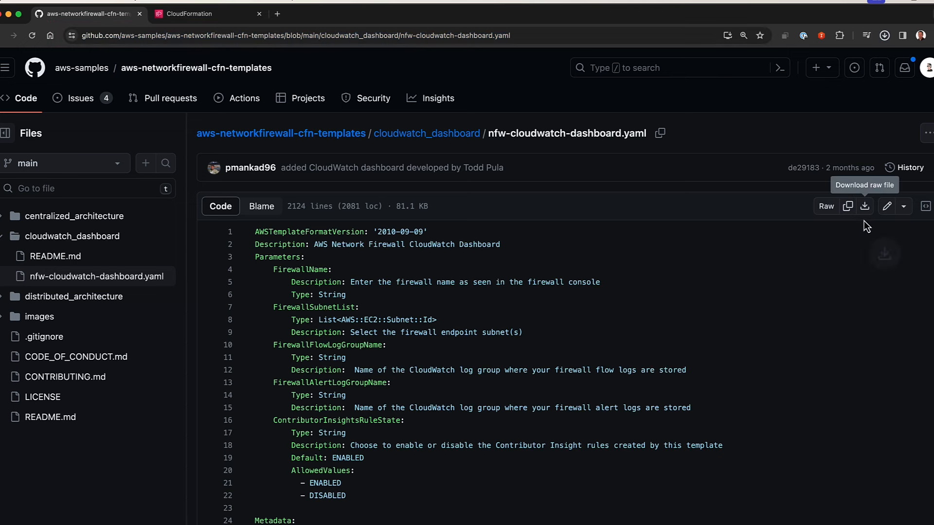
left_click(863, 207)
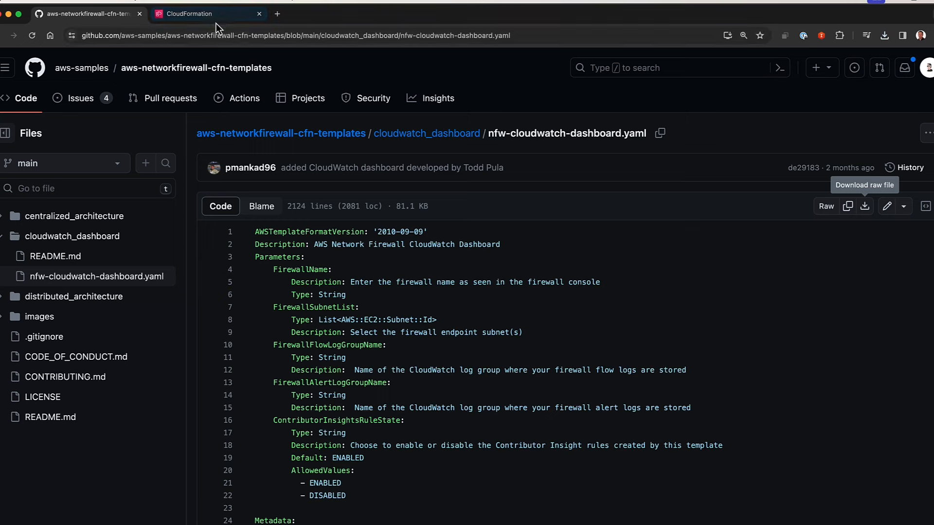
Step: In the CloudFormation console, Oregon region, begin a new stack with new resources (standard)
left_click(191, 14)
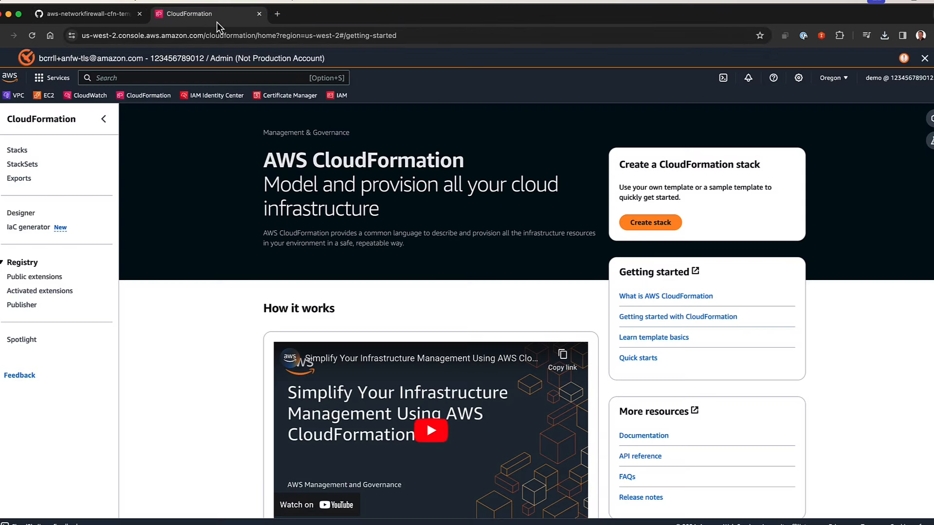
mouse_move(834, 78)
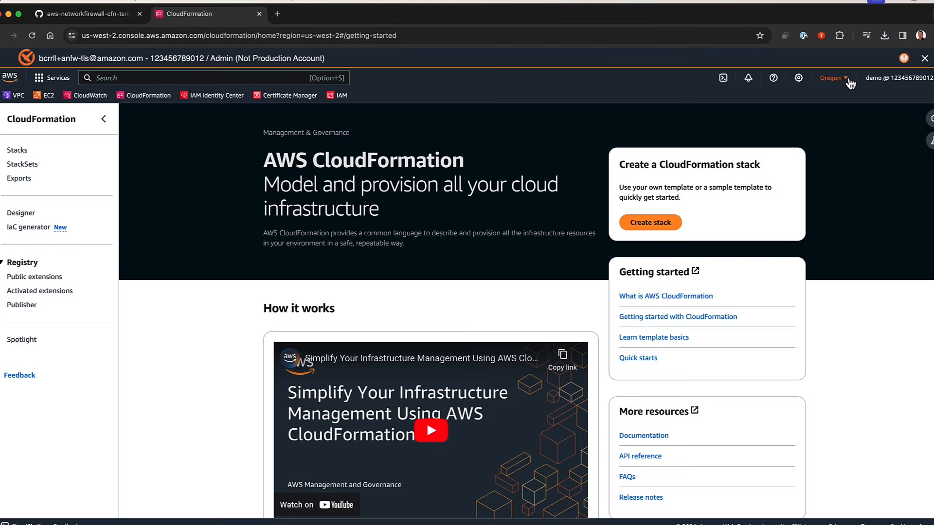
left_click(831, 78)
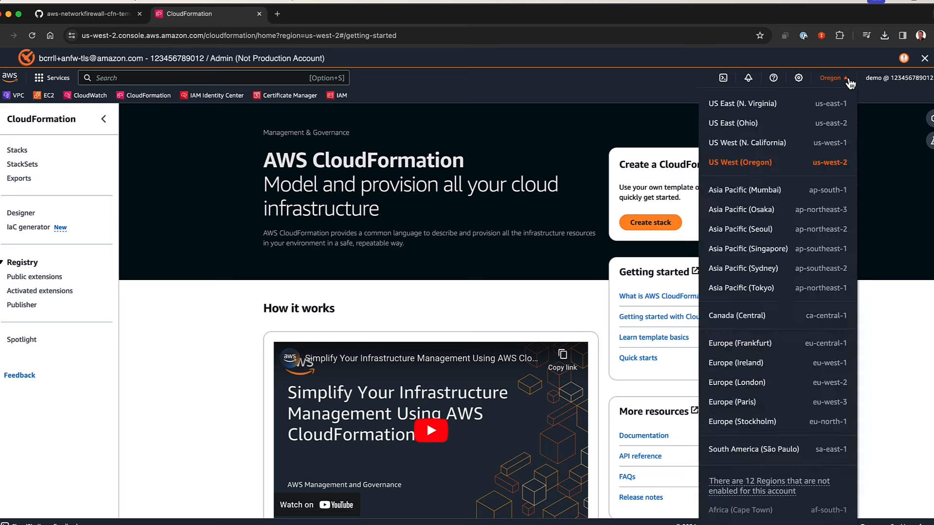
left_click(18, 150)
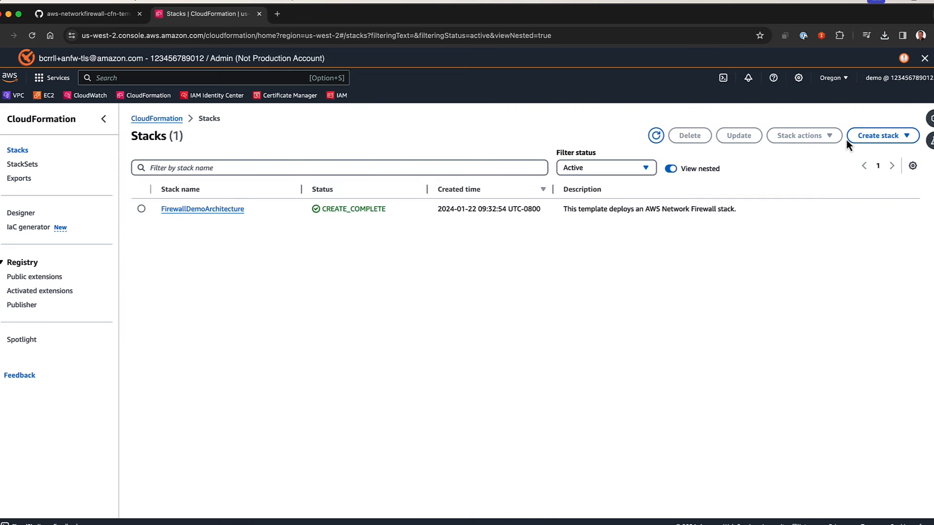
left_click(882, 135)
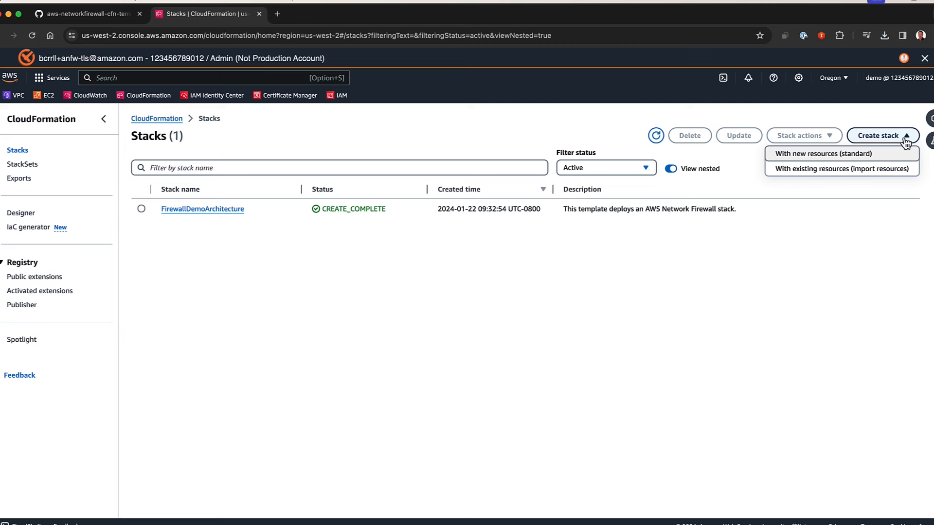
mouse_move(862, 156)
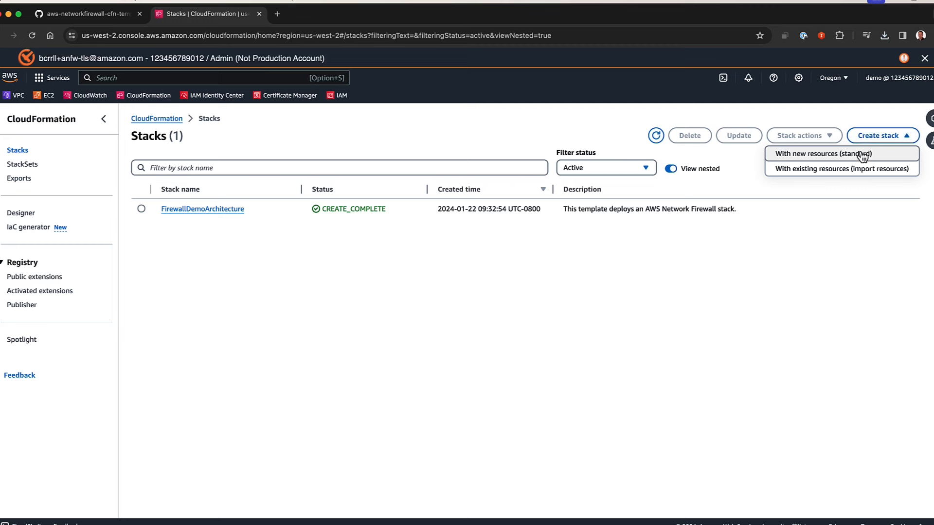
left_click(824, 154)
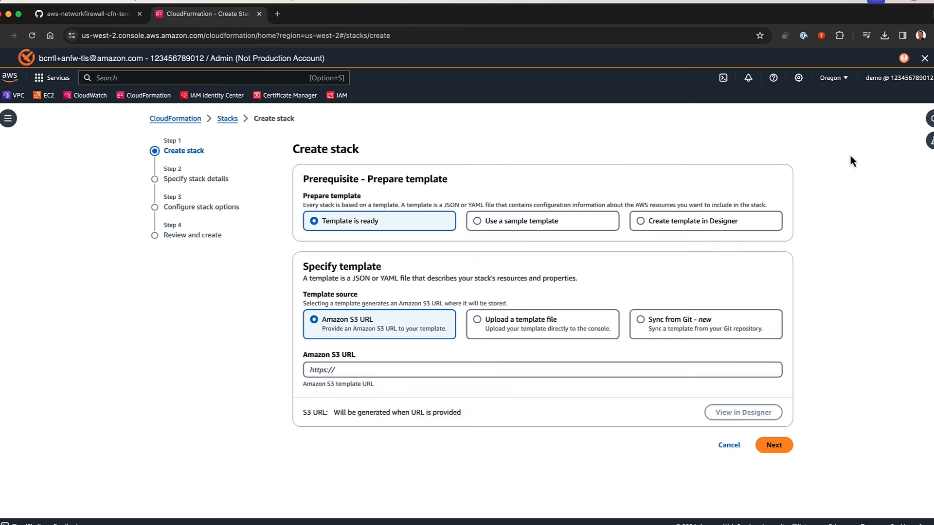
mouse_move(700, 250)
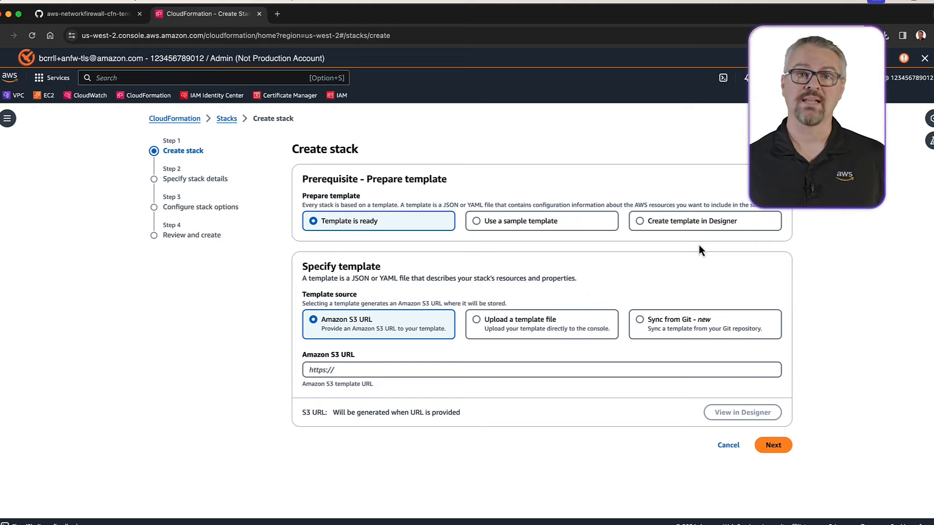
mouse_move(410, 240)
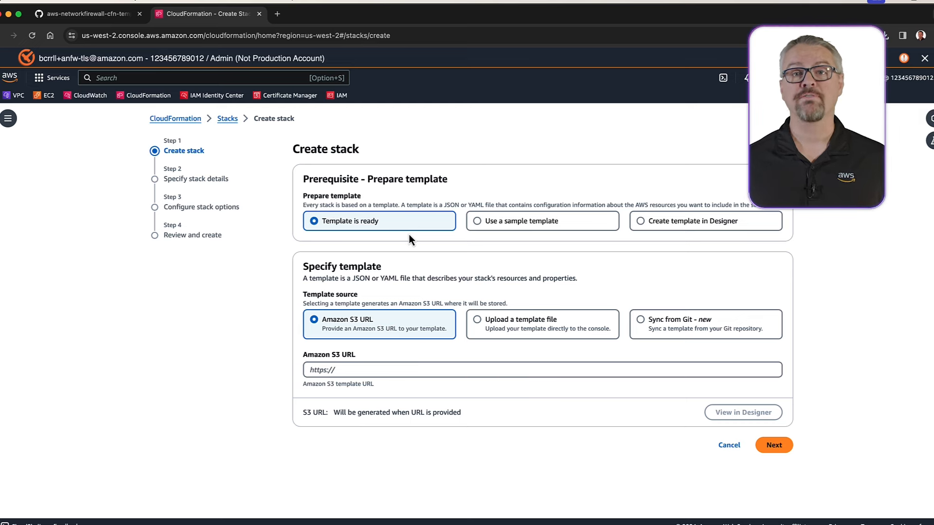
Step: Upload nfw-cloudwatch-dashboard.yaml as the stack template and proceed to stack details
left_click(477, 319)
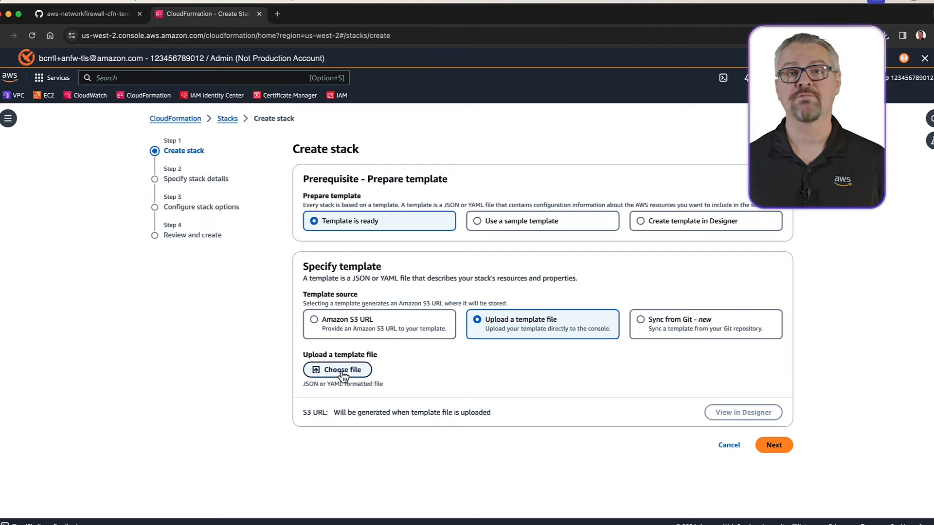
left_click(338, 370)
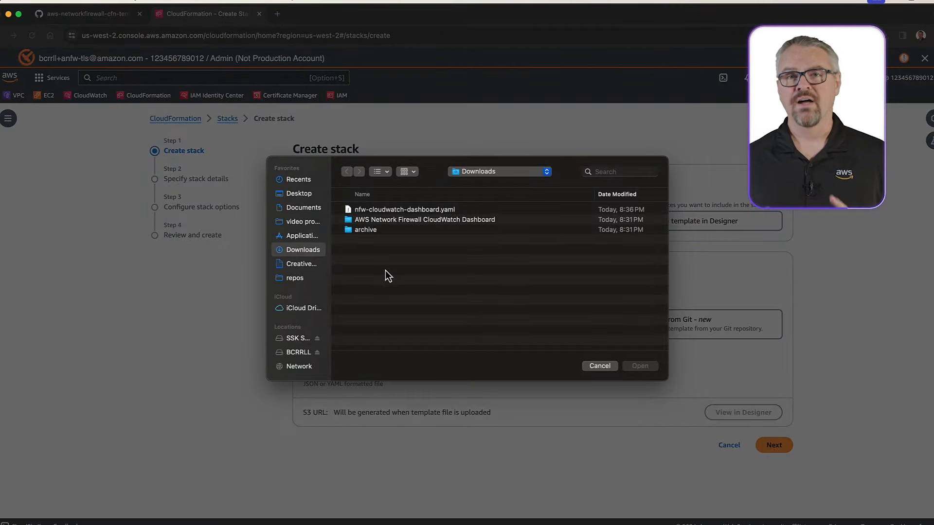
left_click(405, 209)
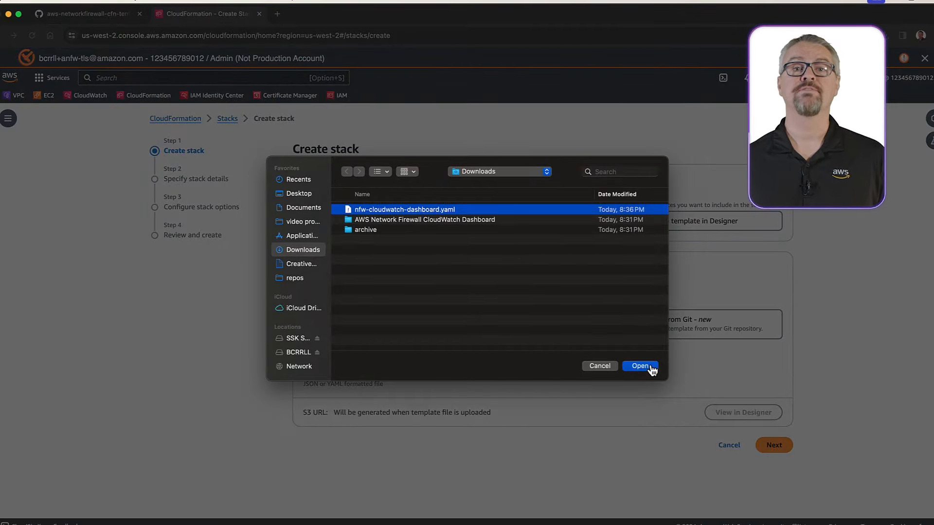
left_click(640, 366)
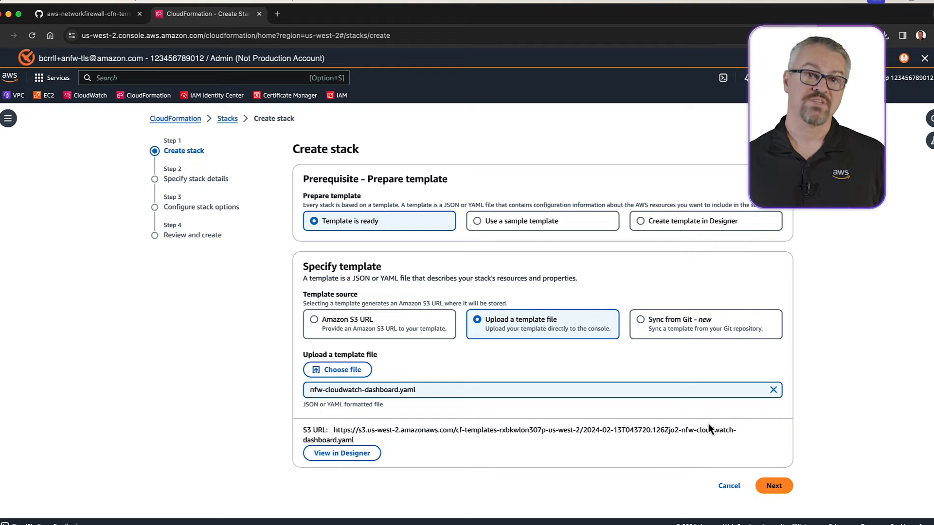
left_click(773, 485)
type("protected-vpc-fw-dashboard")
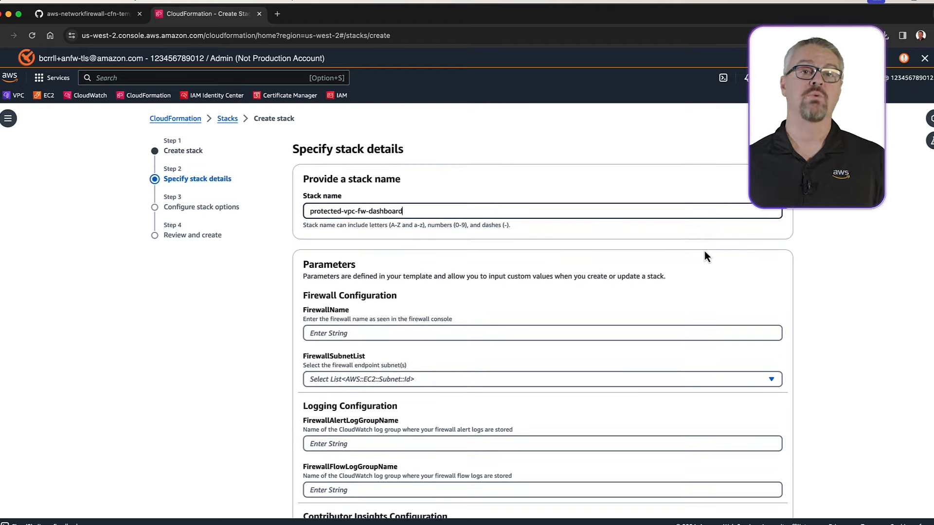
mouse_move(440, 359)
type("AWSNetwor")
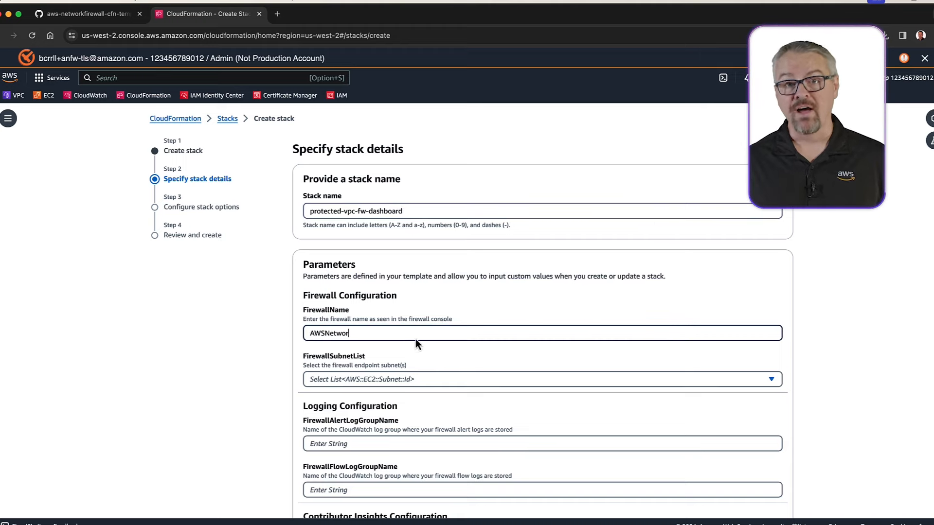
Step: Enter firewall name AWSNetworkFirewall and select the two firewall endpoint subnets
type("kFirewall")
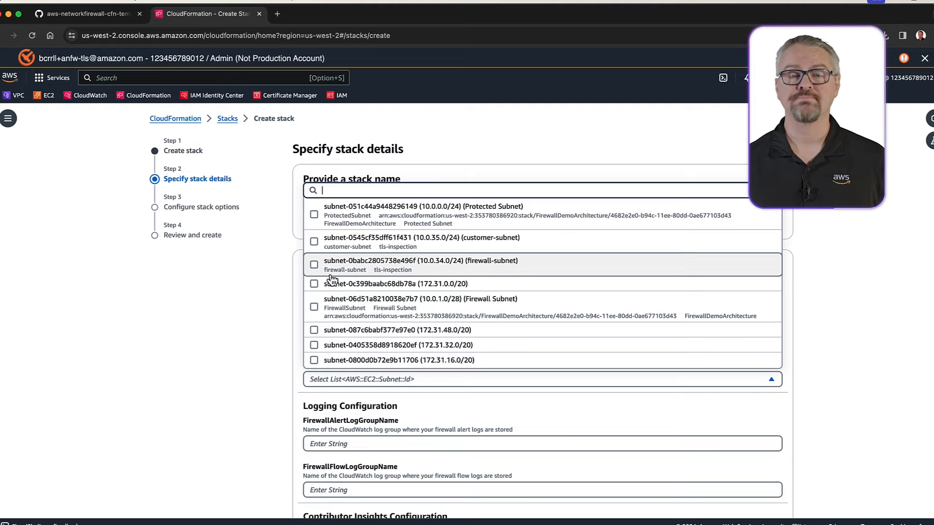
left_click(314, 264)
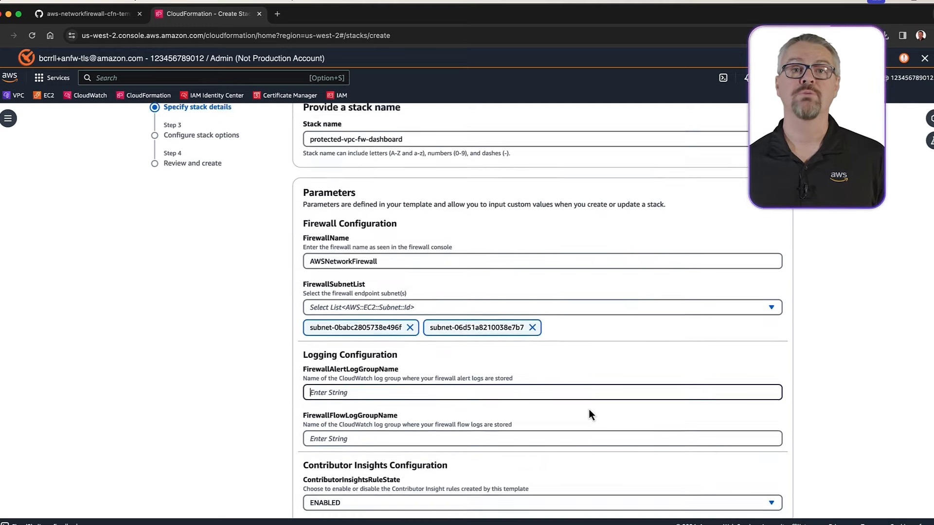
Step: Fill in the FirewallDemoArchitecture flow and alert log group names, keep Contributor Insights ENABLED, and continue
type("FirewallDemoArchitecture-AWSNet")
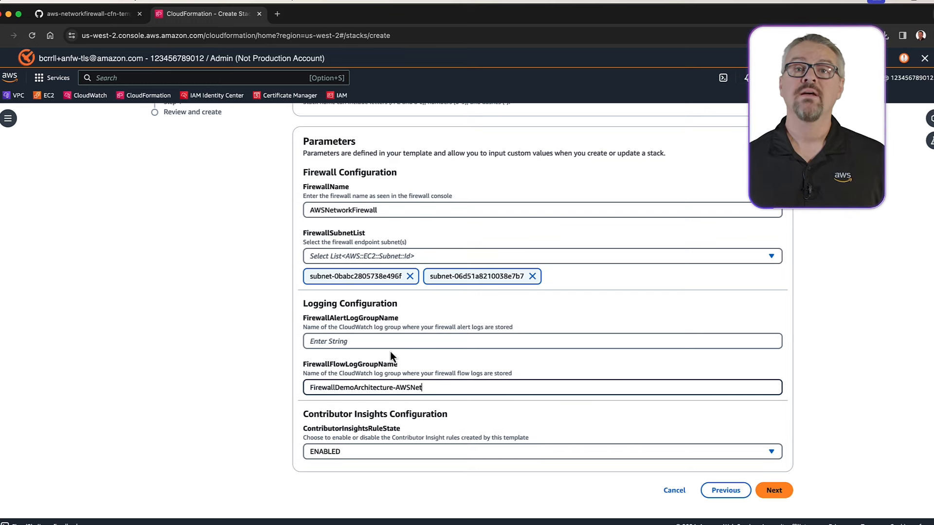
type("workFirewallFlowLog")
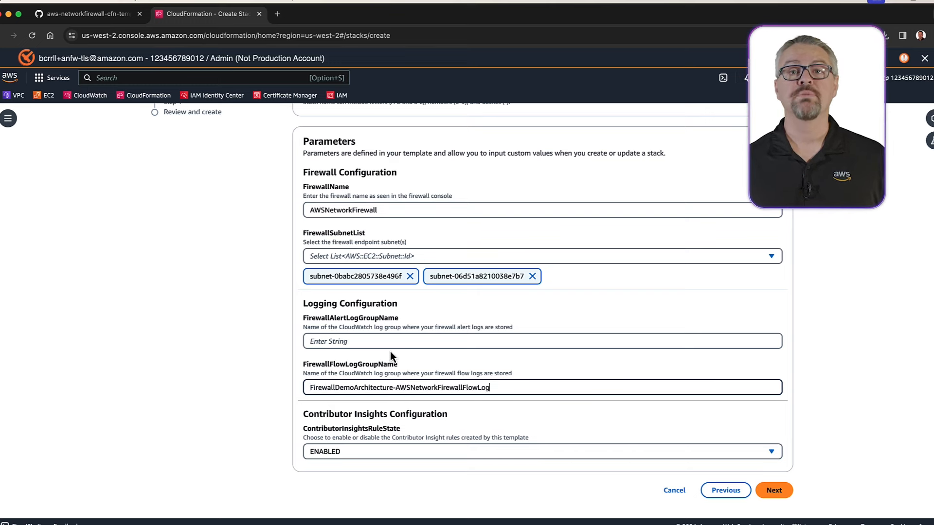
type("pFirew")
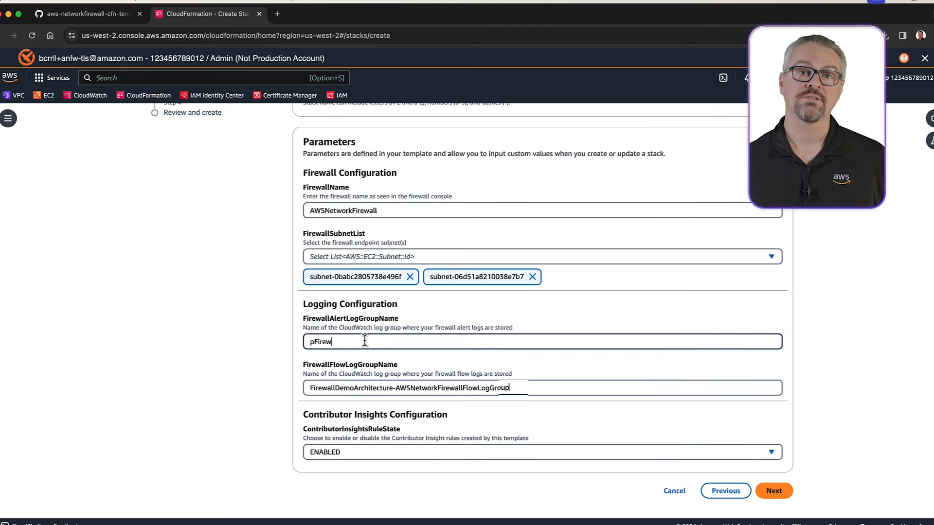
type("allDemoArchitecture")
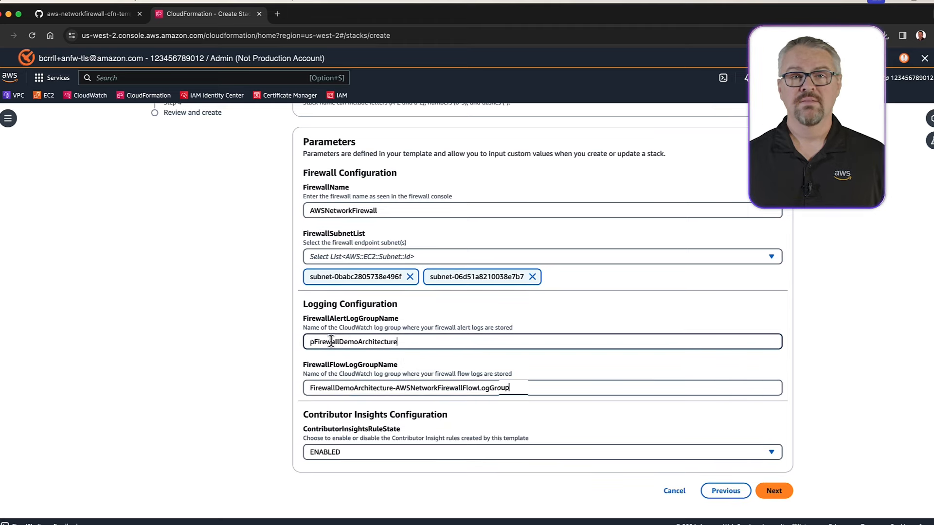
type("-AWSNetworkFirewall")
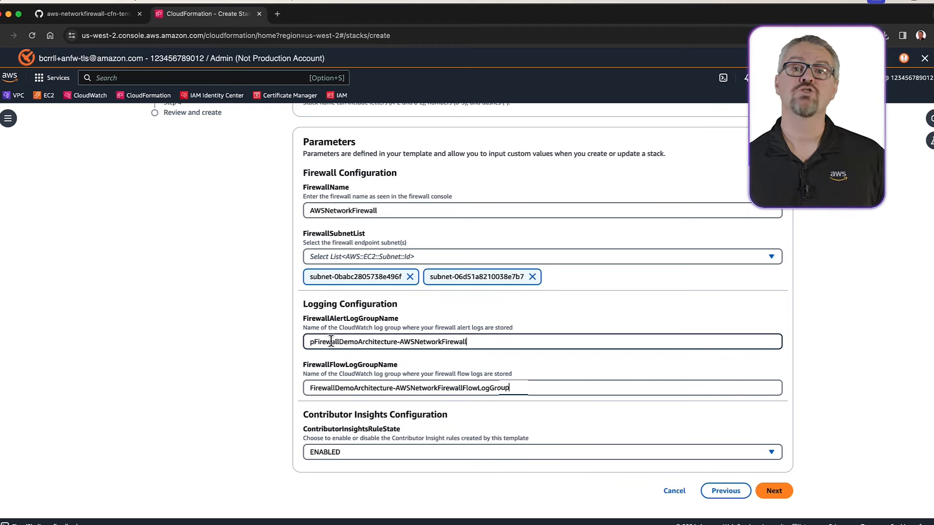
type("LogGroup-piapsQpyxfKE")
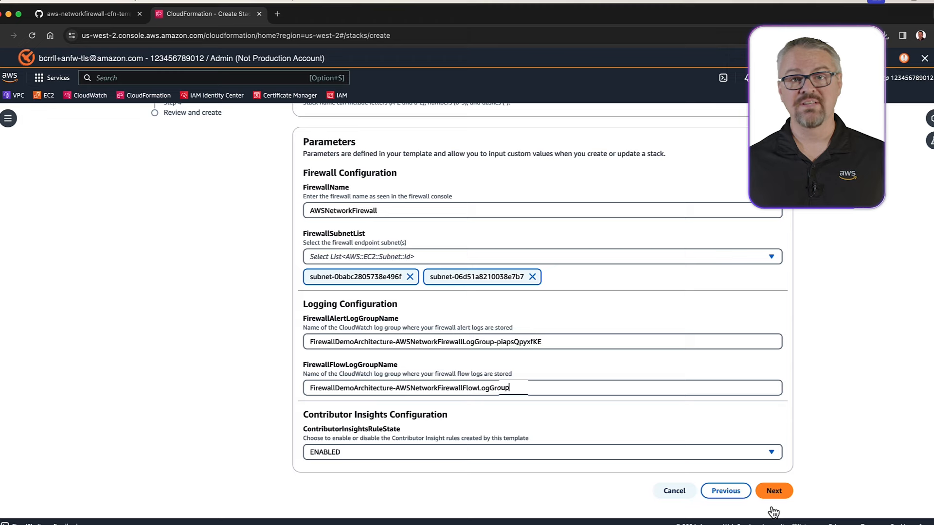
mouse_move(802, 516)
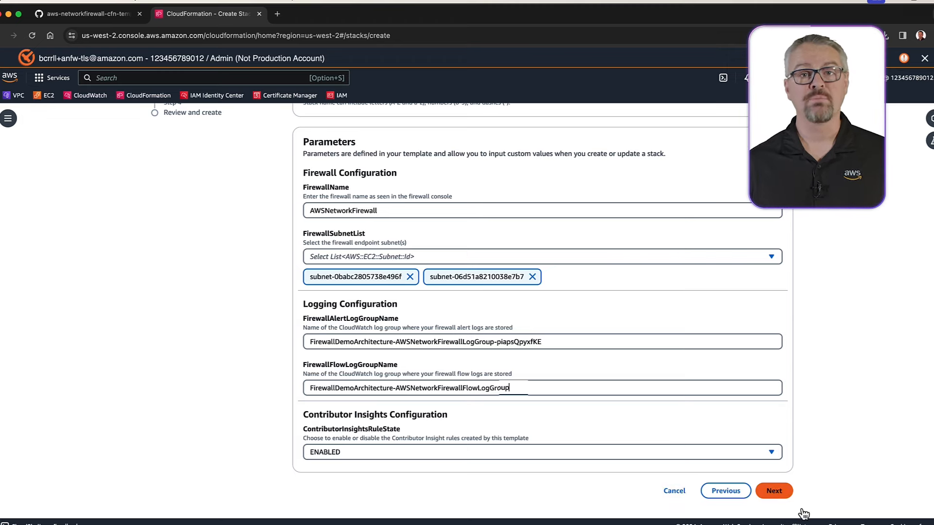
left_click(774, 490)
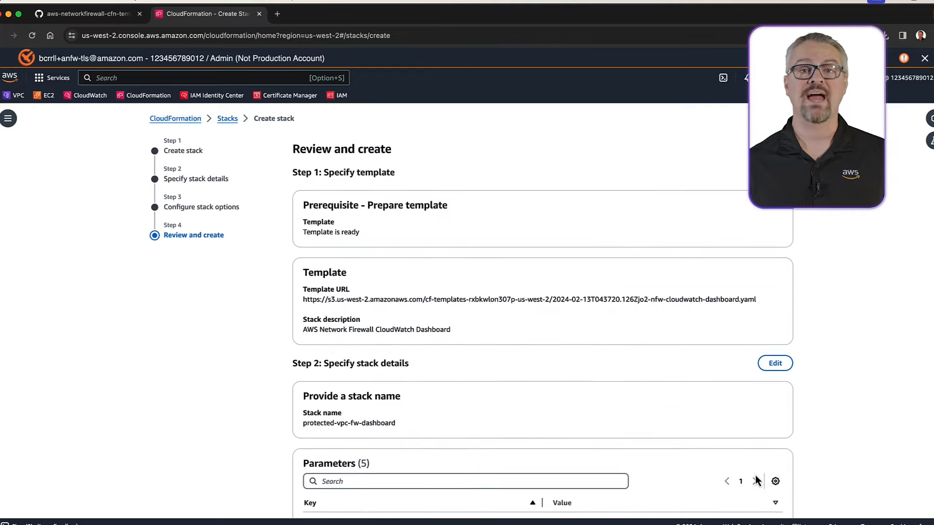
Step: Acknowledge IAM capabilities and submit the protected-vpc-fw-dashboard stack for creation
scroll("down", 3)
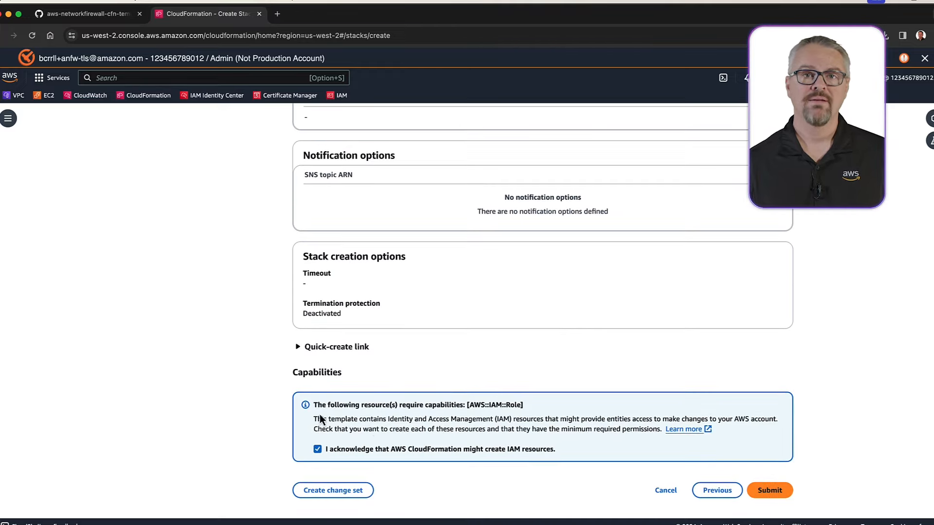
left_click(768, 490)
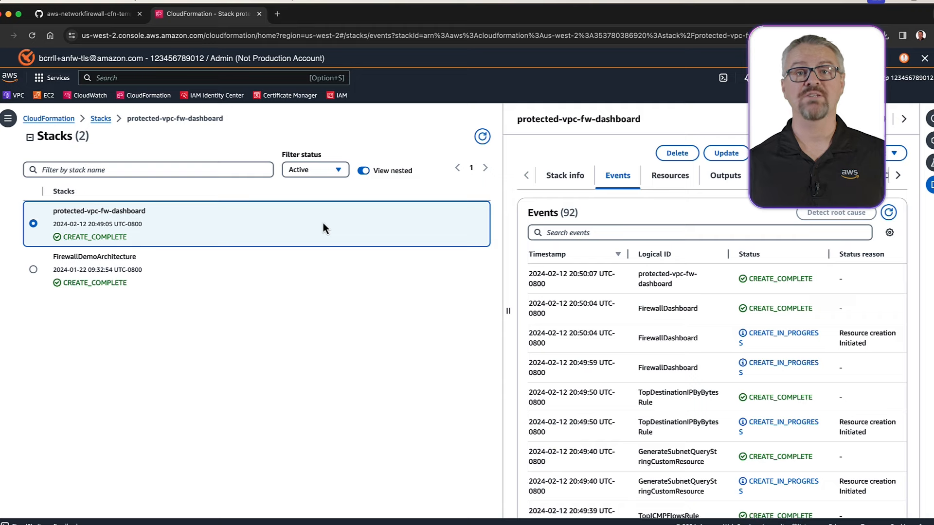
left_click(724, 175)
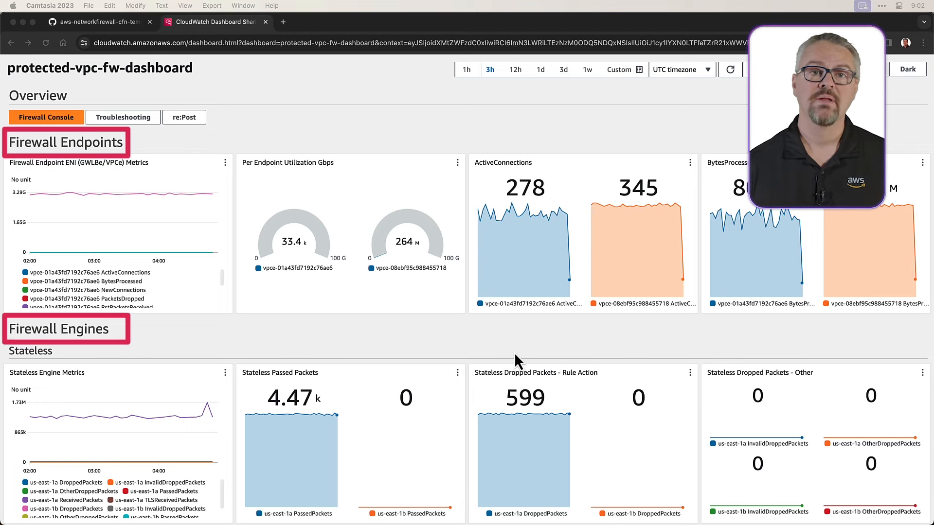
mouse_move(511, 349)
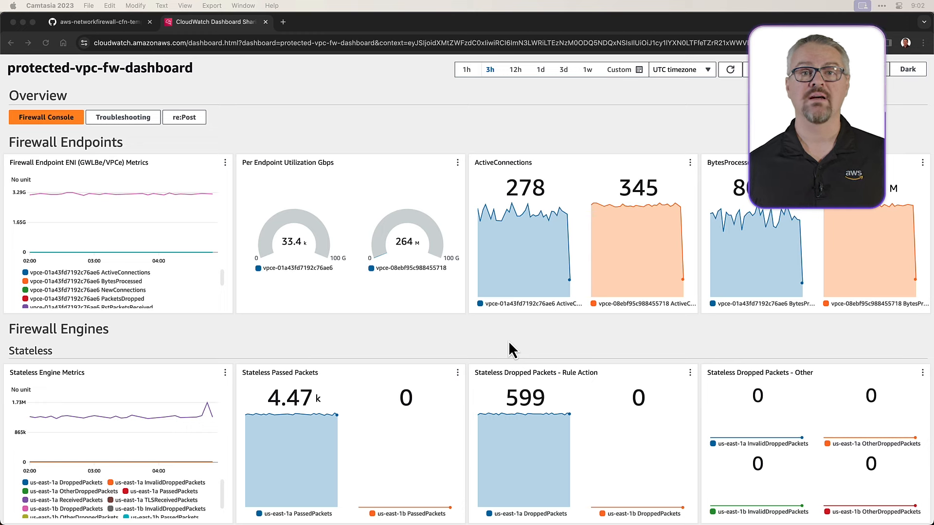
mouse_move(233, 341)
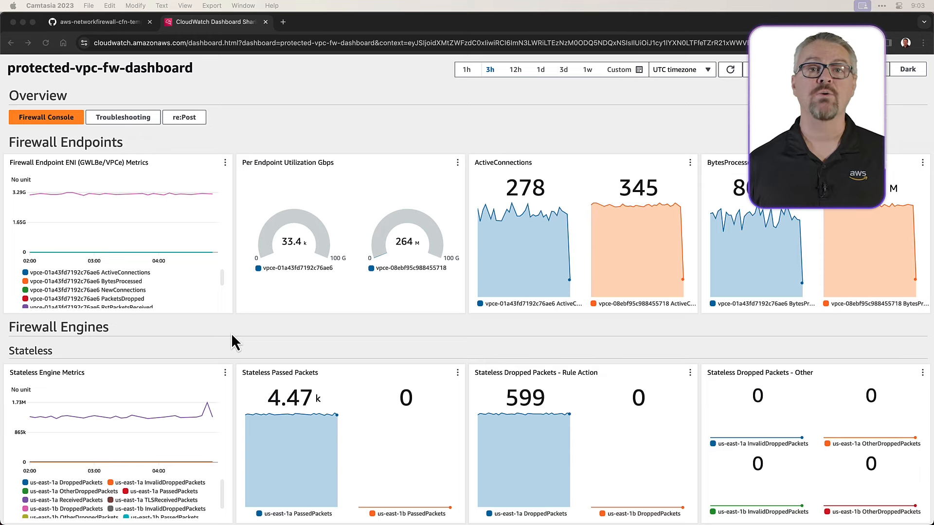
scroll("down", 3)
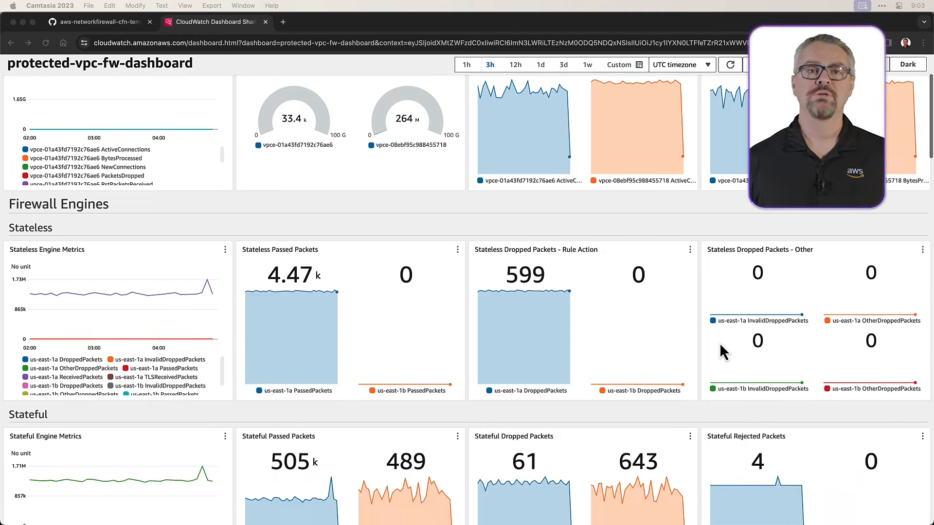
scroll("down", 3)
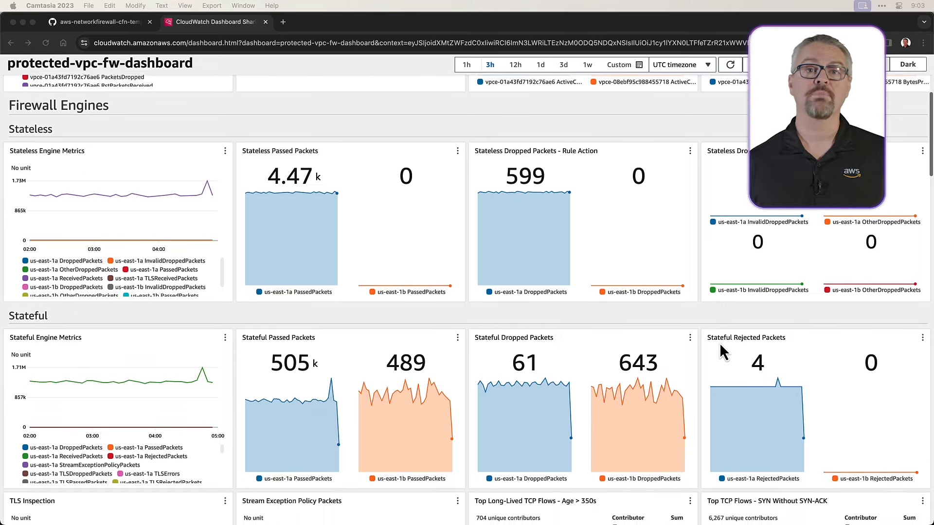
scroll("down", 3)
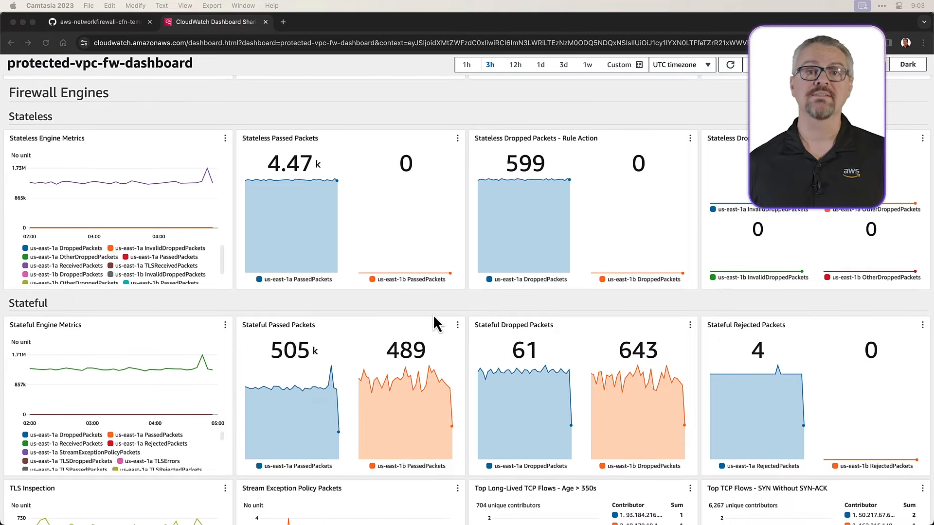
scroll("down", 3)
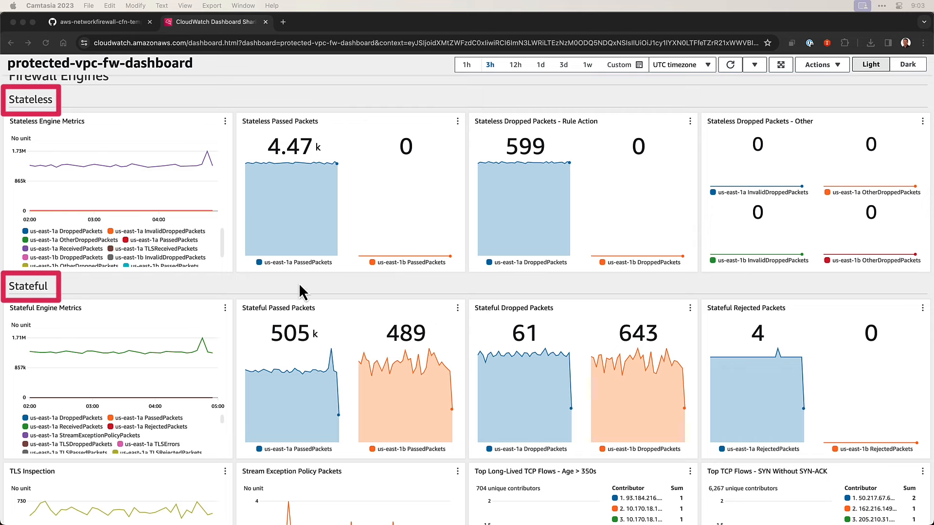
scroll("down", 3)
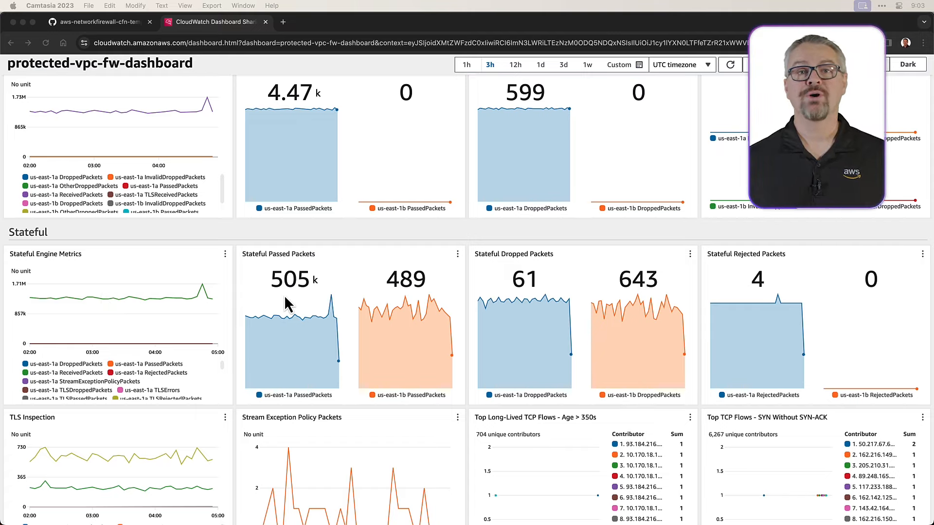
mouse_move(502, 330)
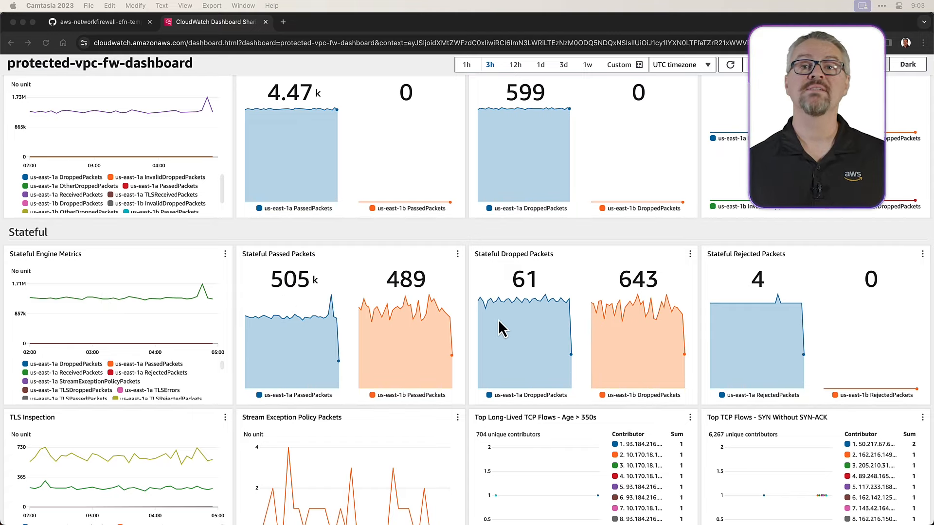
scroll("down", 3)
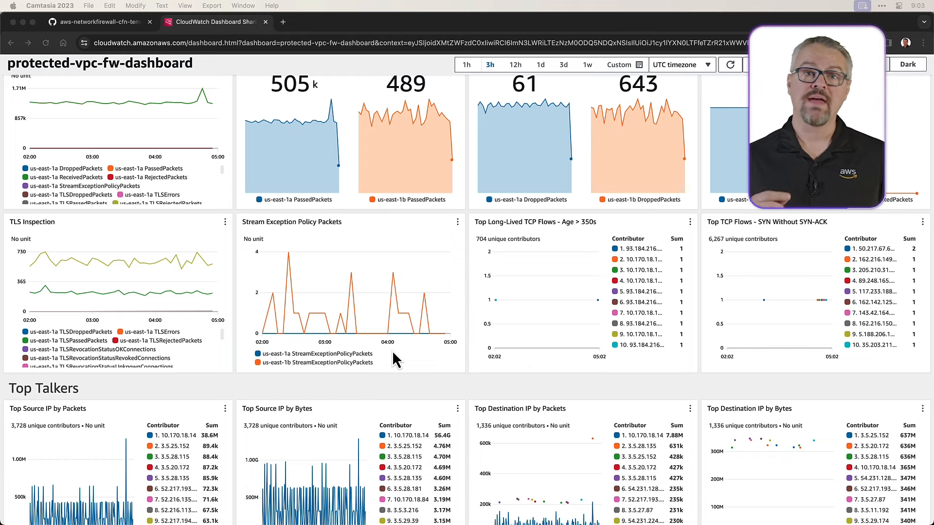
scroll("down", 3)
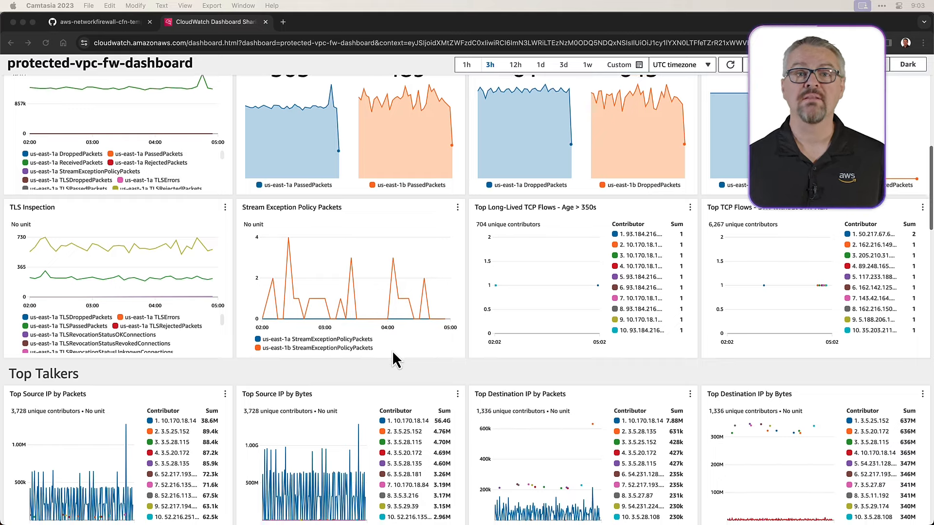
scroll("down", 3)
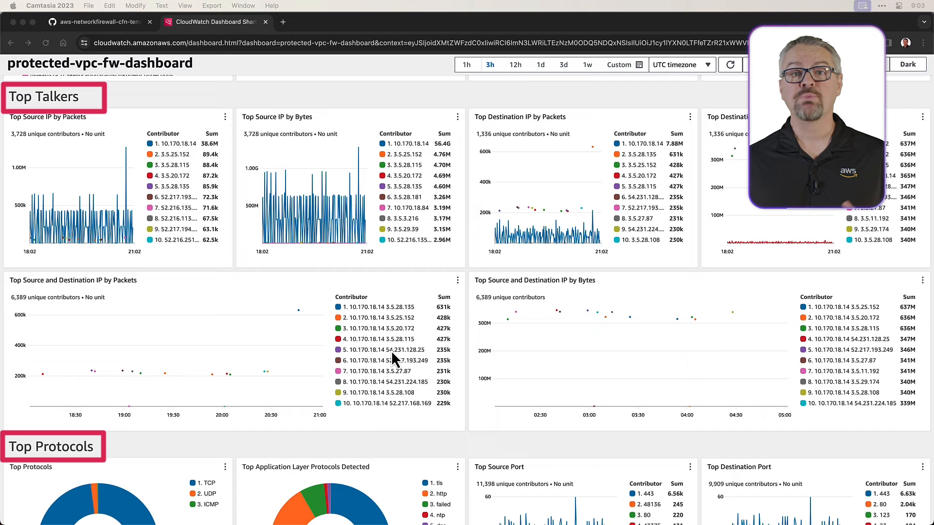
mouse_move(239, 239)
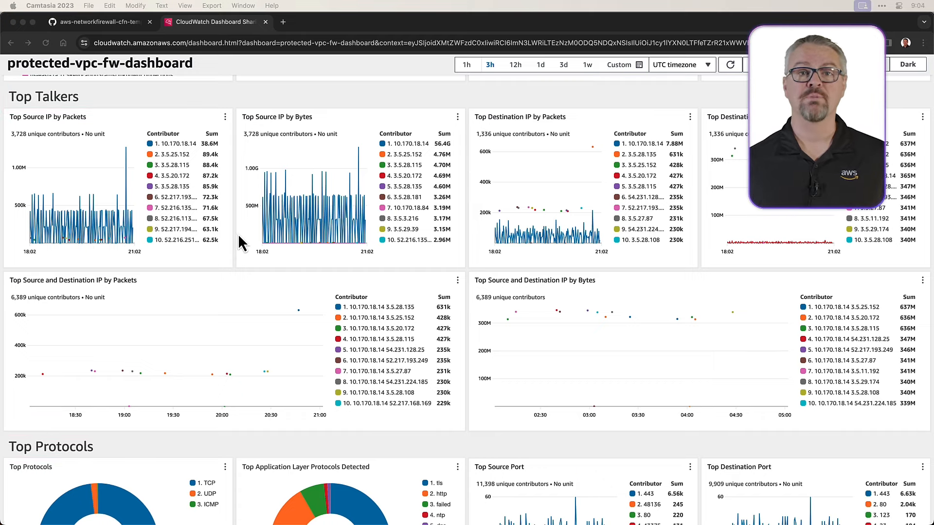
mouse_move(432, 281)
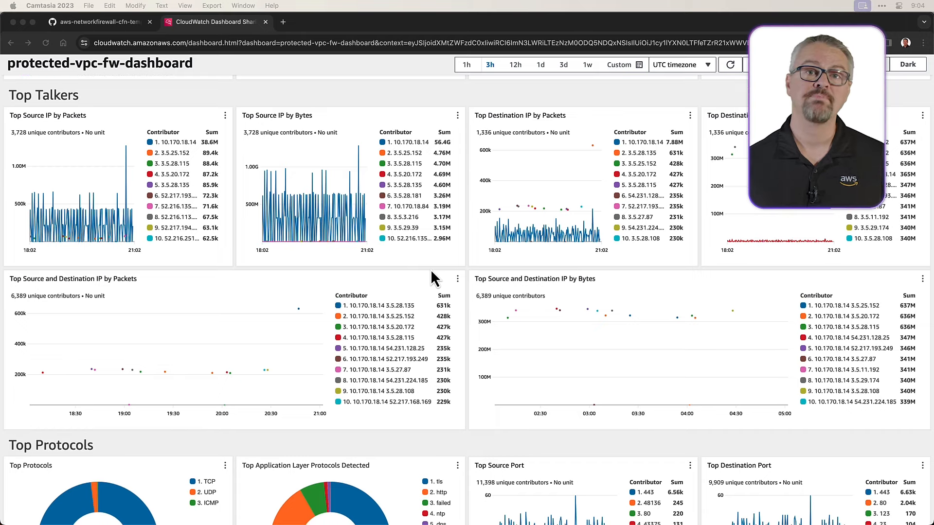
mouse_move(819, 308)
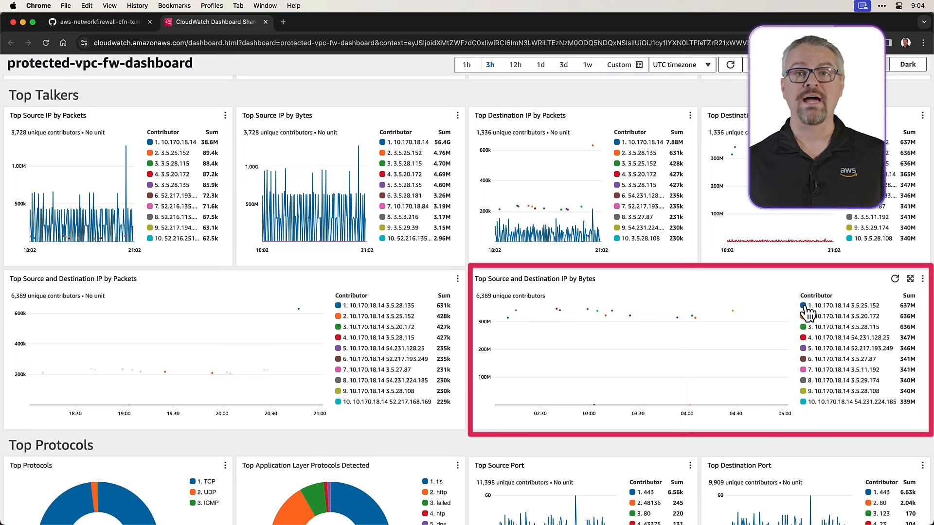
mouse_move(822, 315)
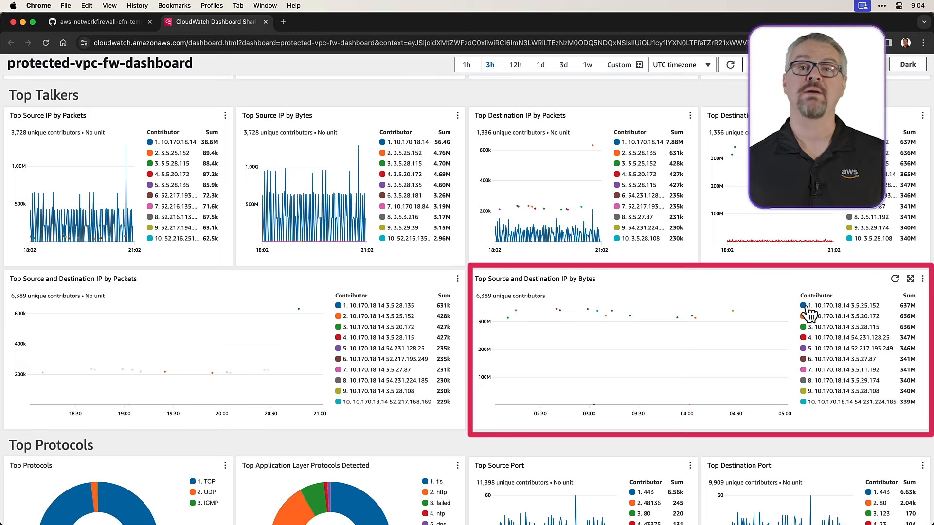
mouse_move(807, 313)
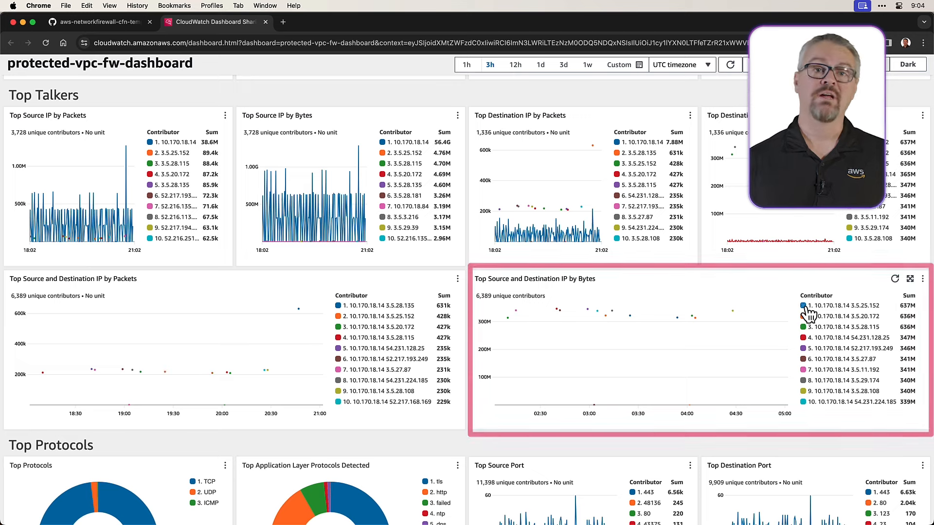
mouse_move(840, 306)
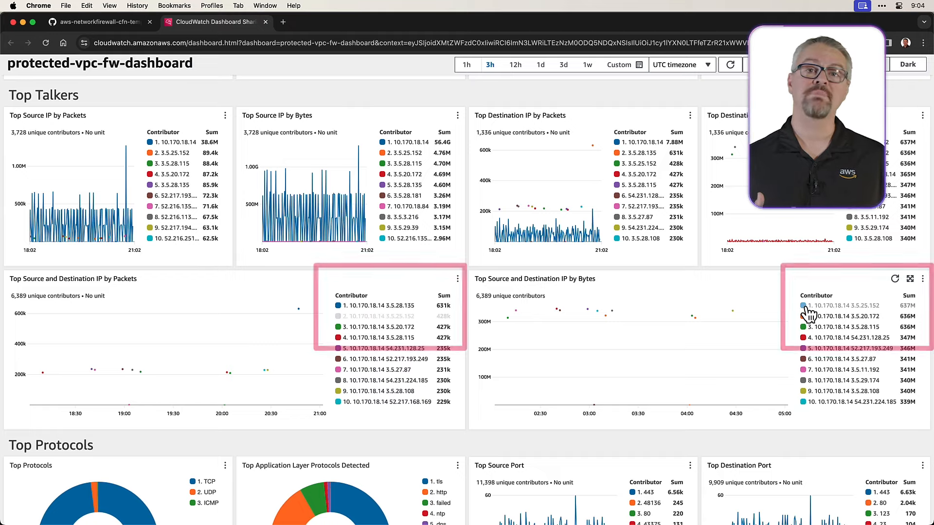
scroll("down", 3)
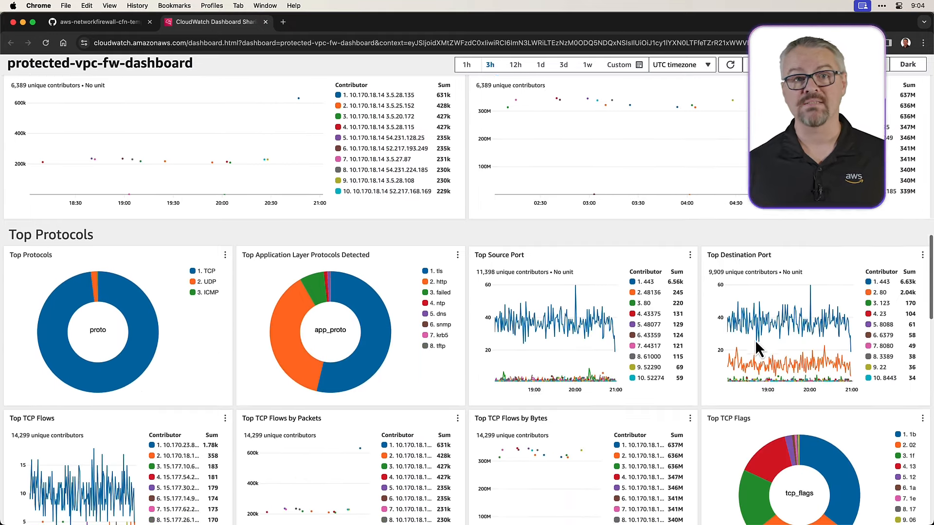
scroll("down", 3)
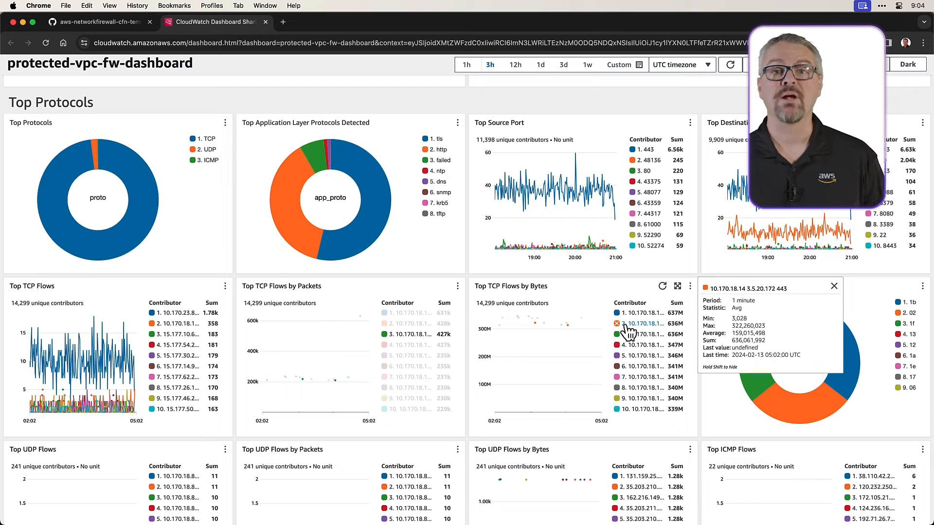
scroll("down", 3)
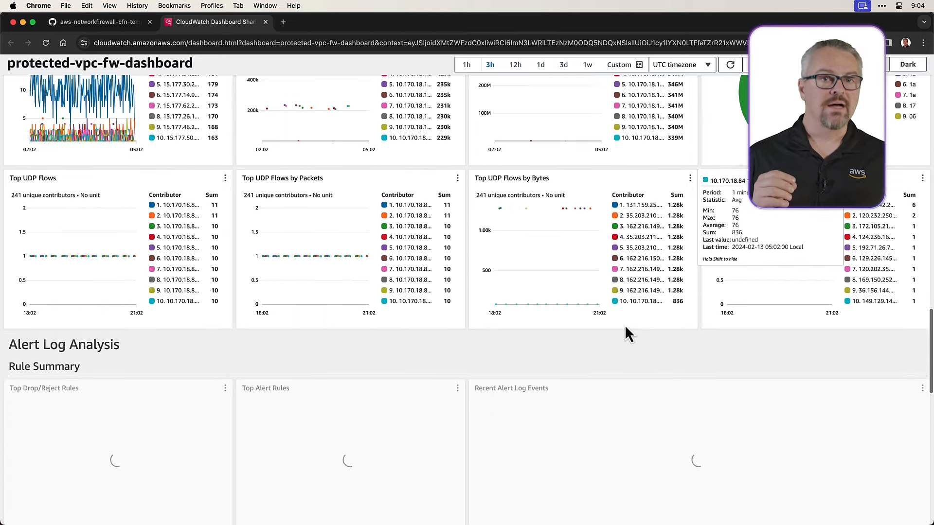
scroll("down", 3)
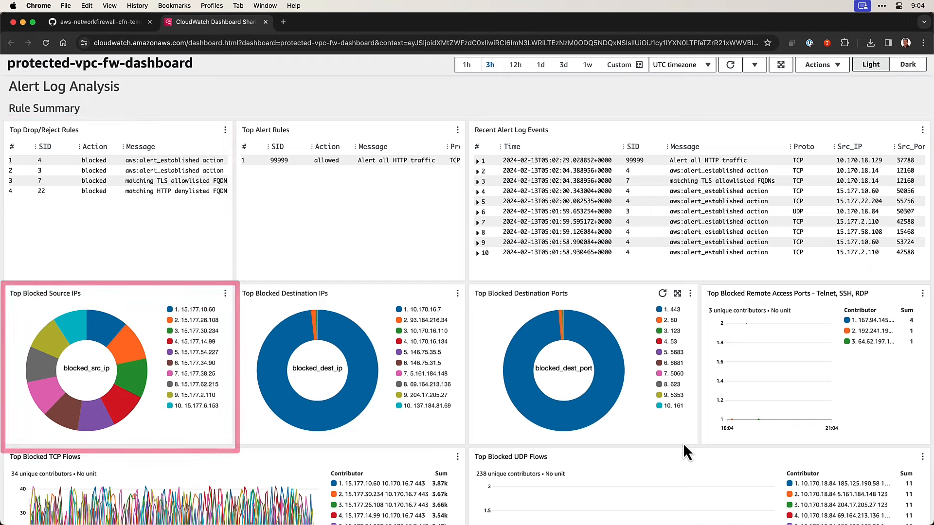
scroll("down", 3)
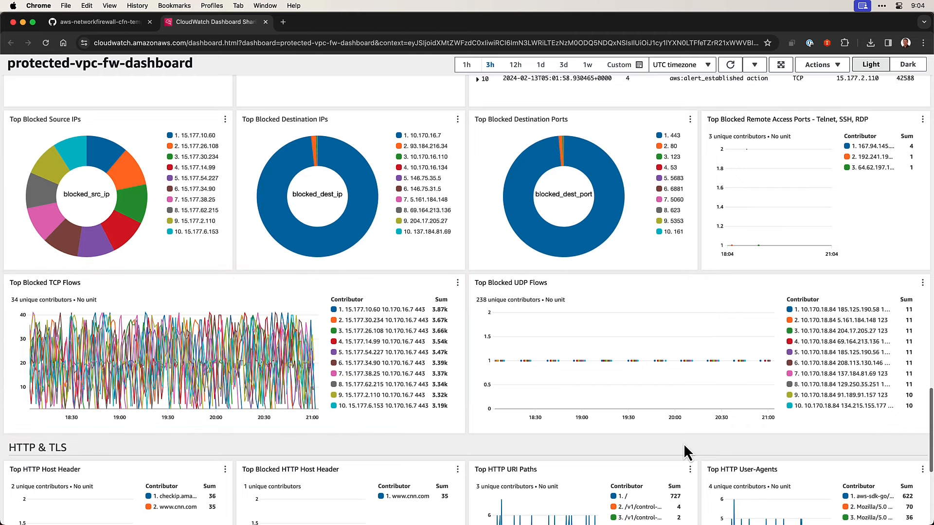
scroll("down", 3)
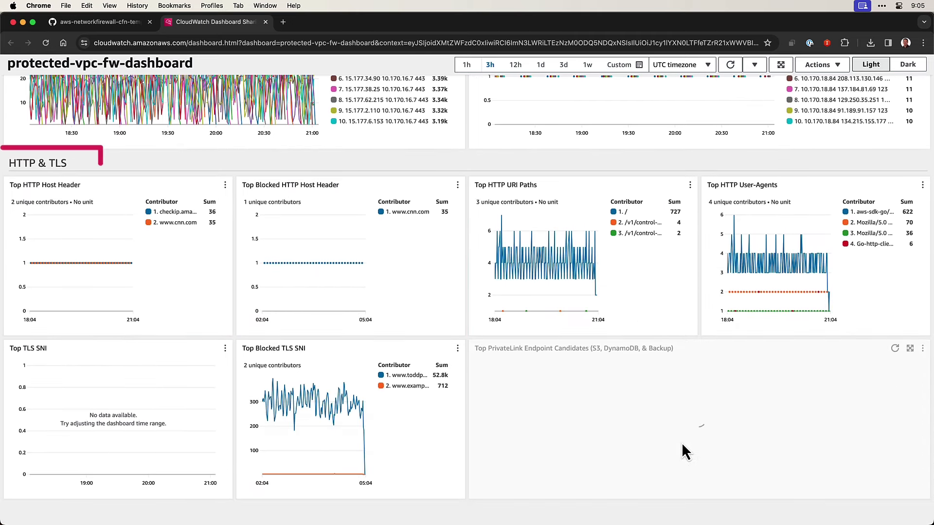